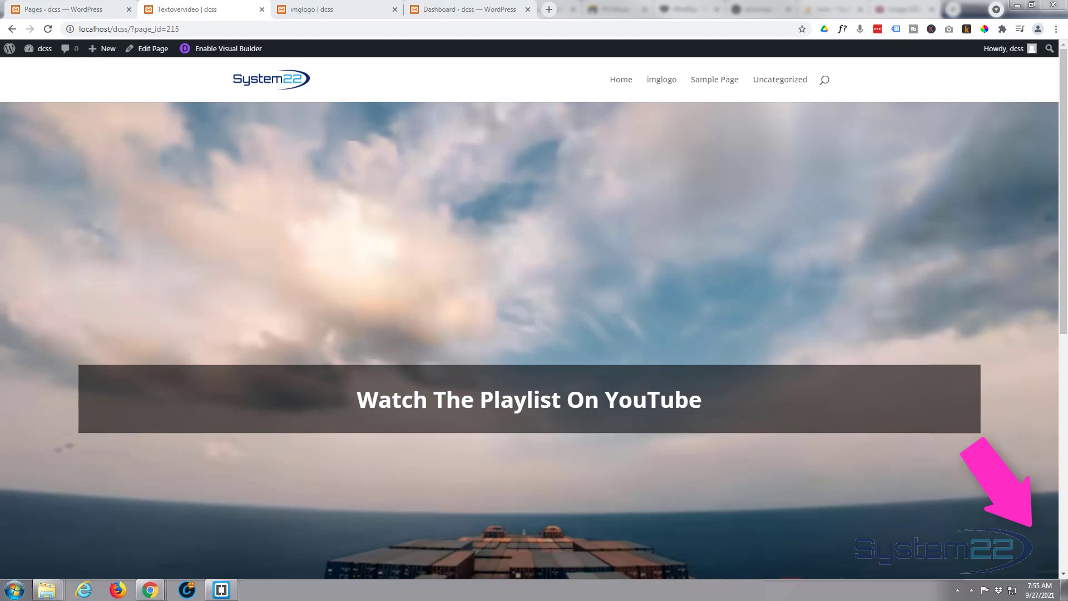
Preview the live page, pausing and resuming the background video and scrolling through it
click(284, 195)
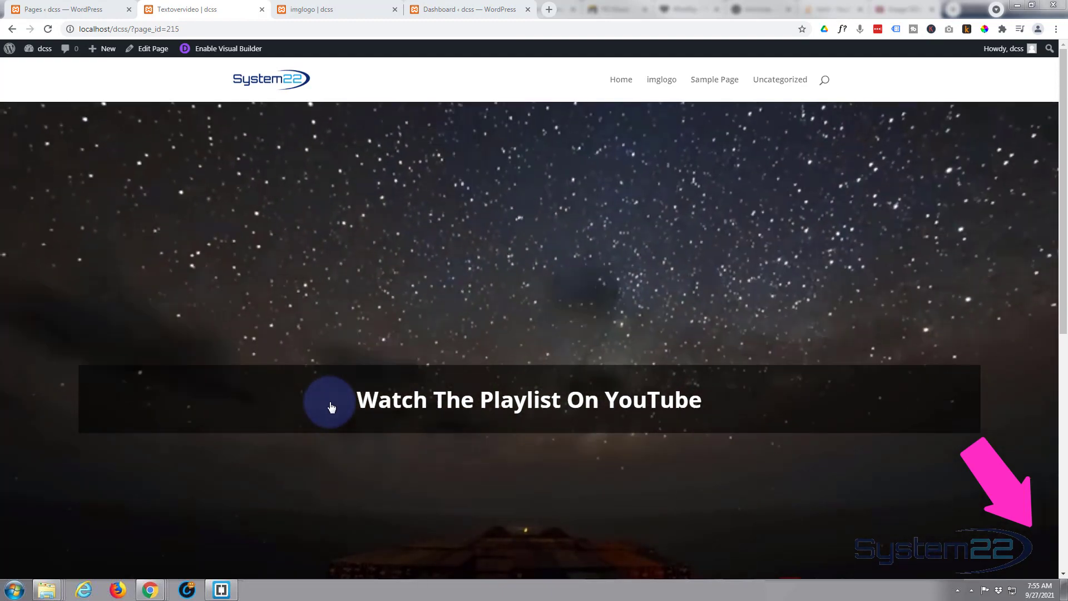
mouse_move(455, 411)
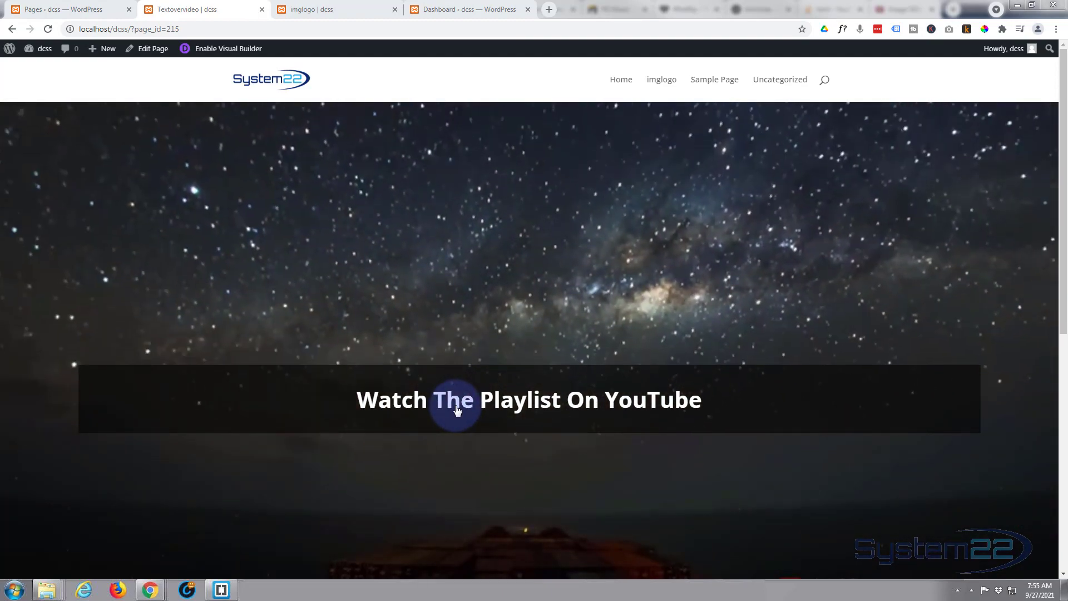
click(456, 409)
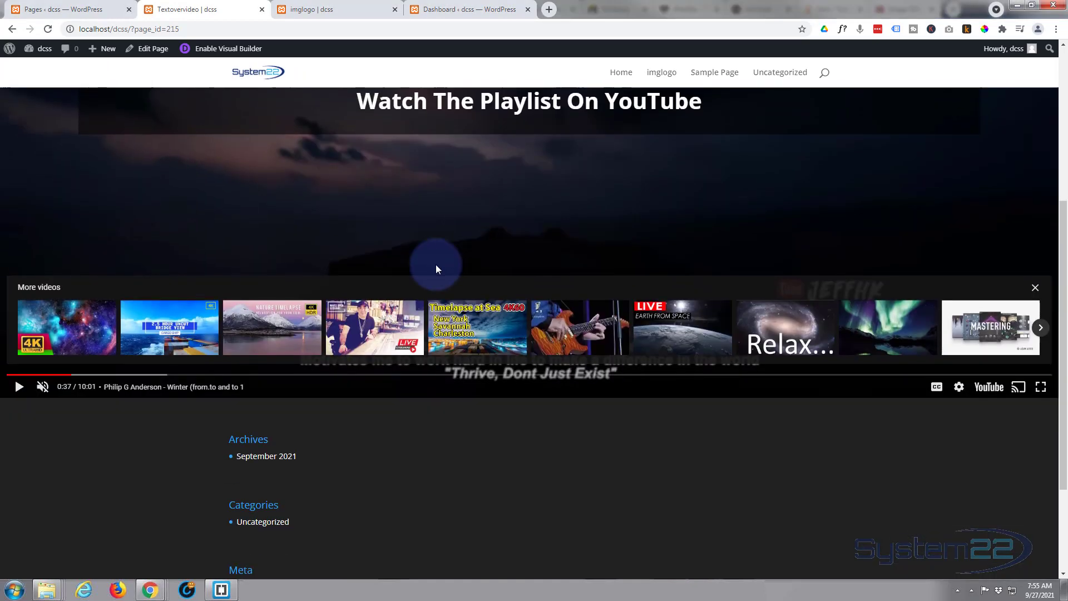
mouse_move(19, 386)
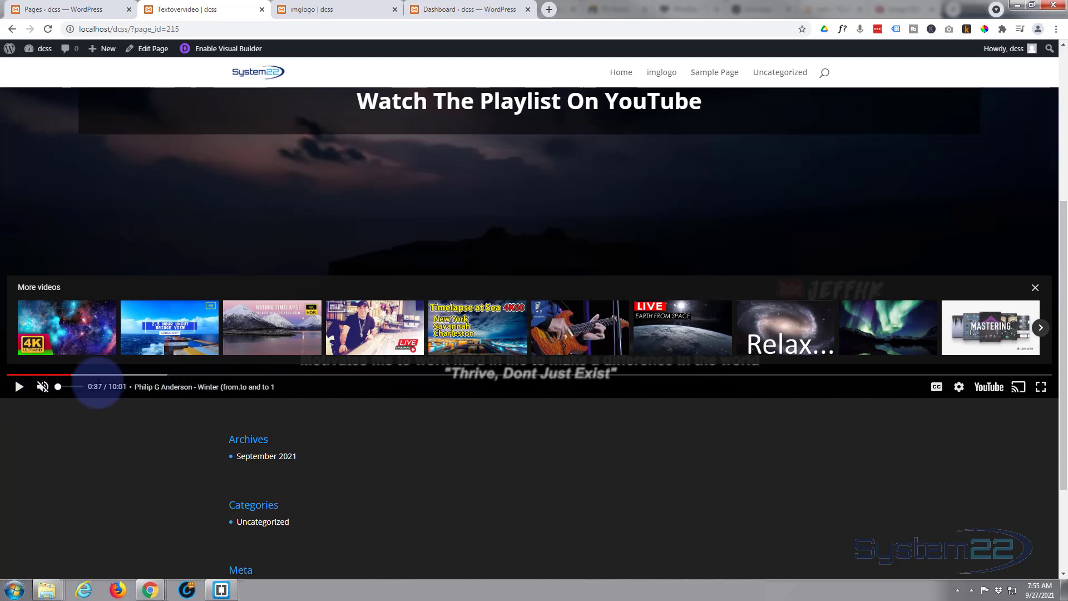
mouse_move(19, 386)
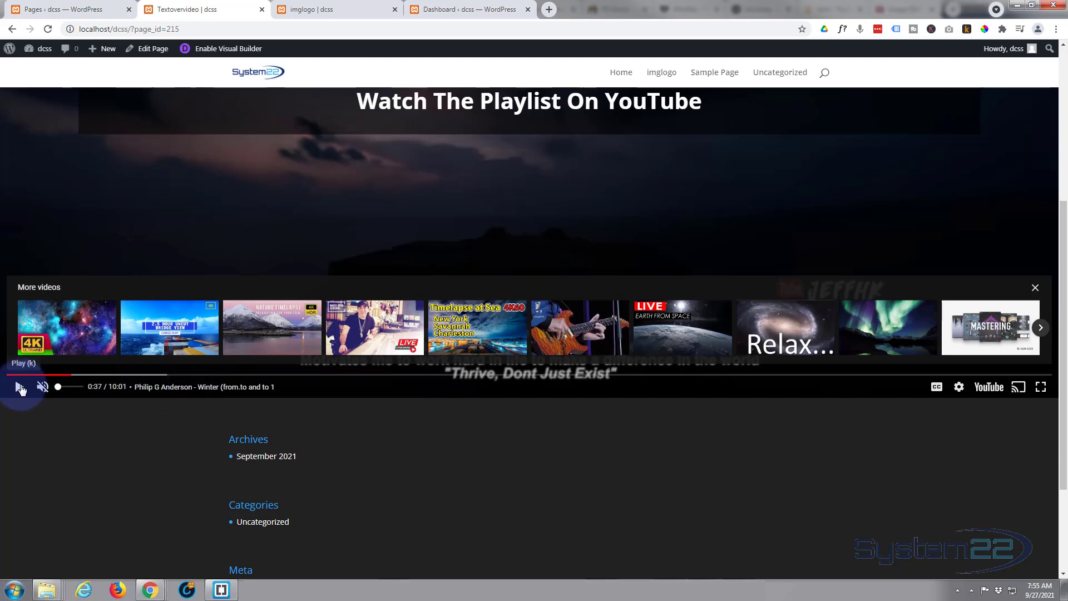
click(20, 386)
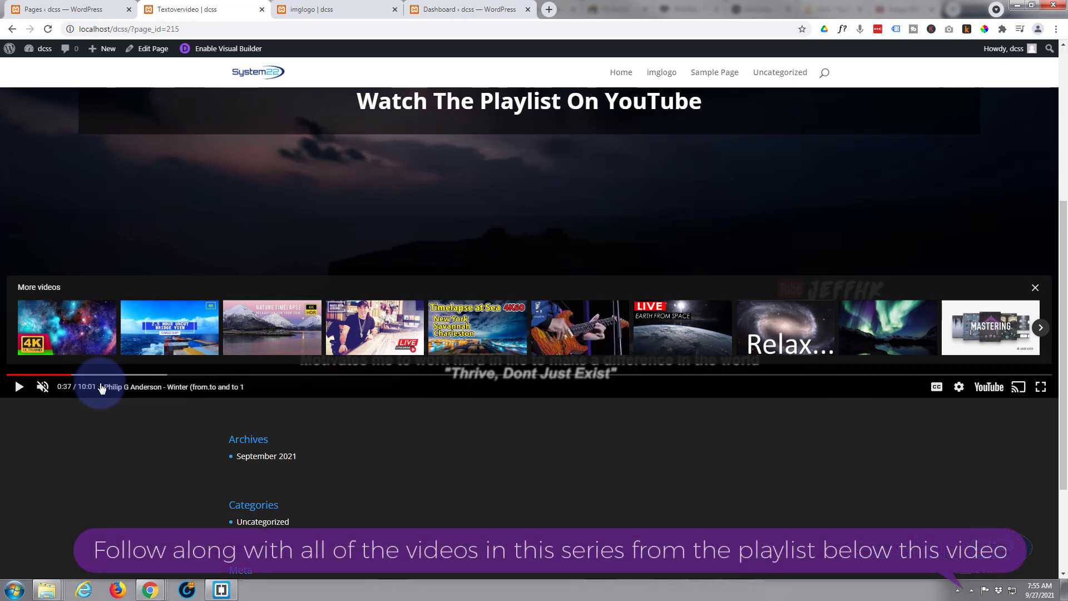
mouse_move(18, 387)
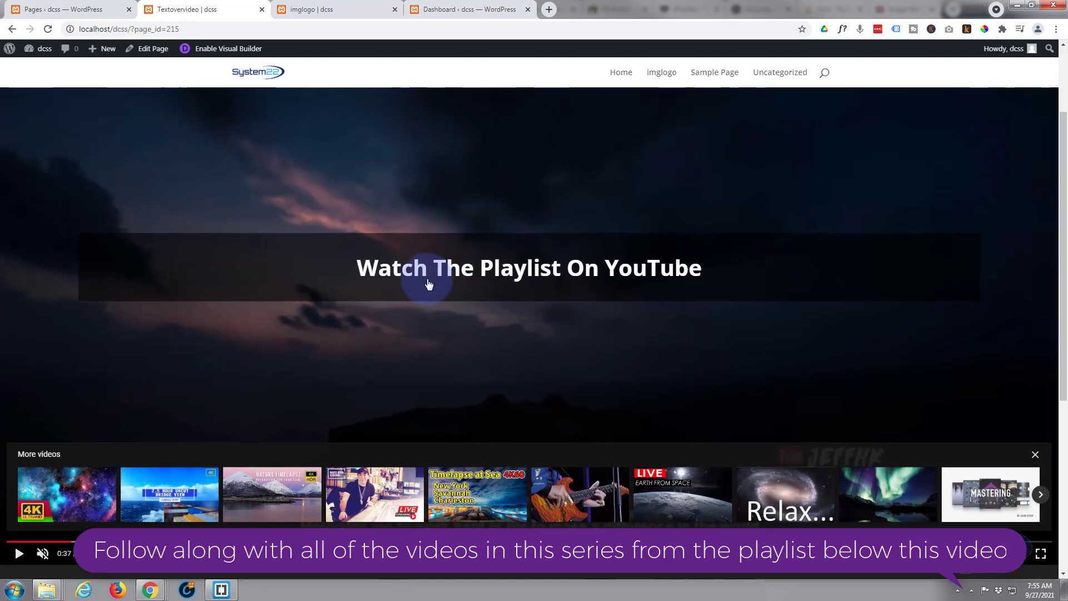
scroll(down, 3)
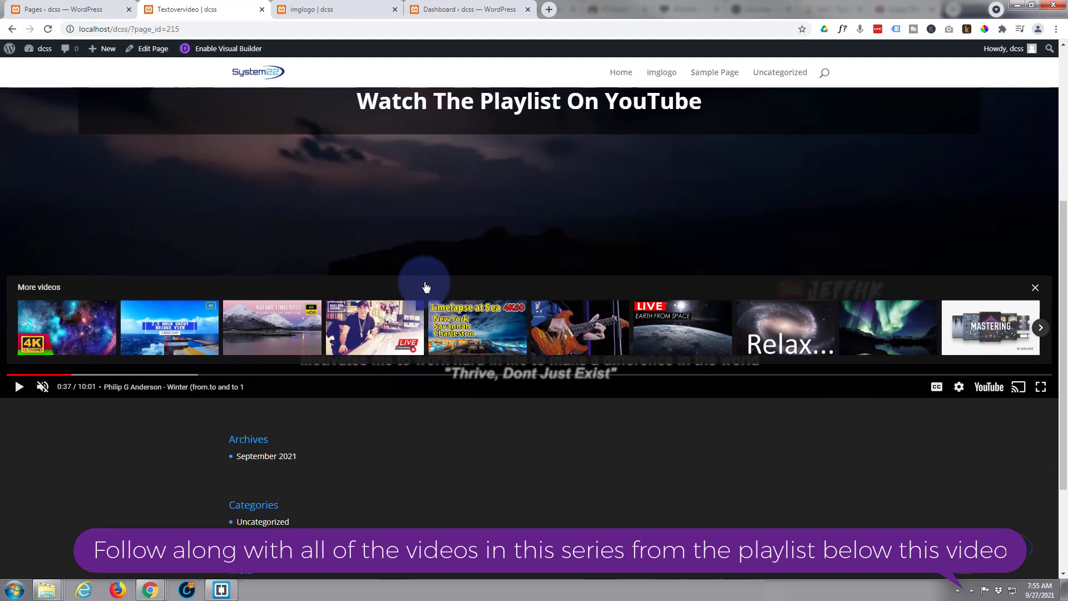
scroll(down, 3)
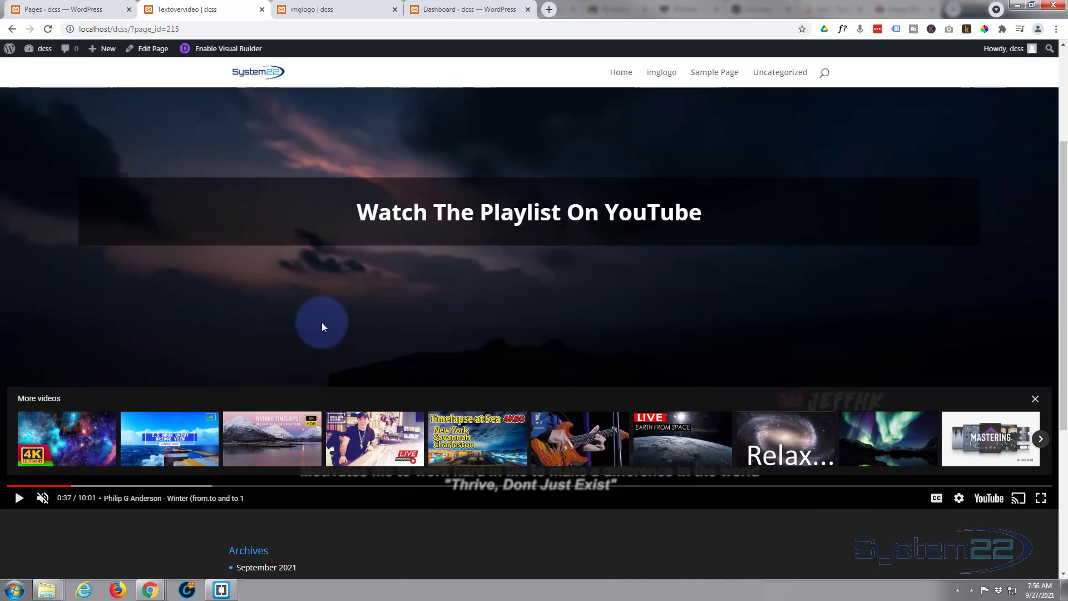
mouse_move(305, 266)
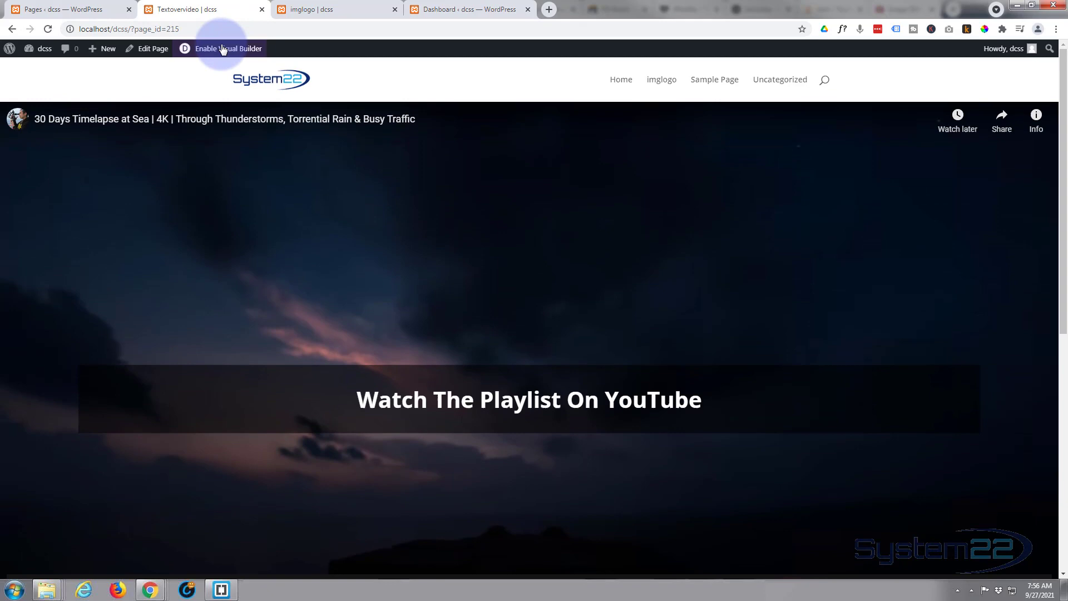
Enable the Visual Builder from the admin bar to edit the page
click(221, 47)
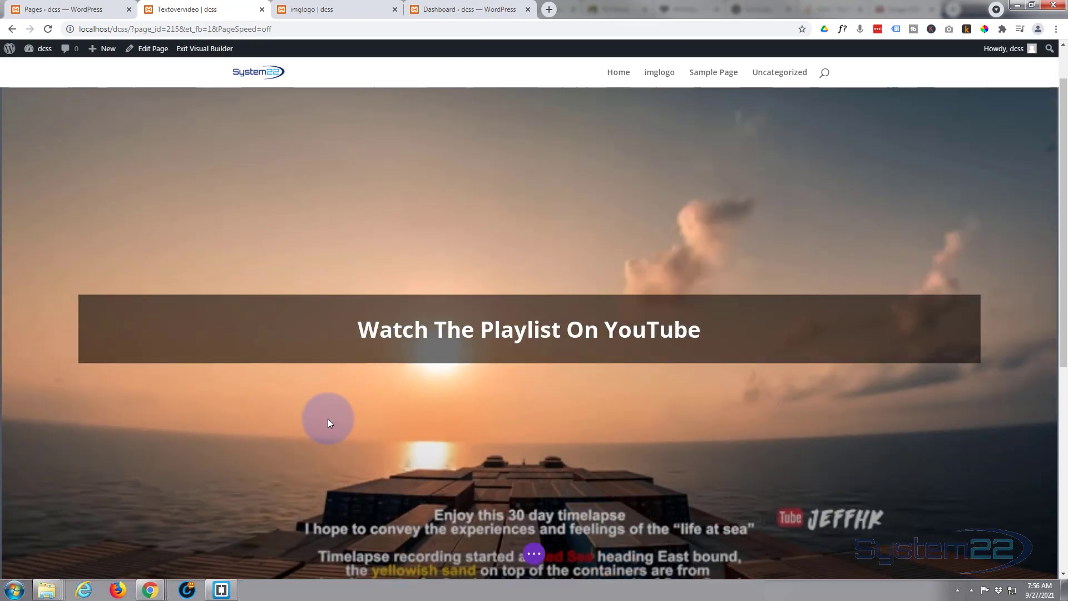
mouse_move(533, 401)
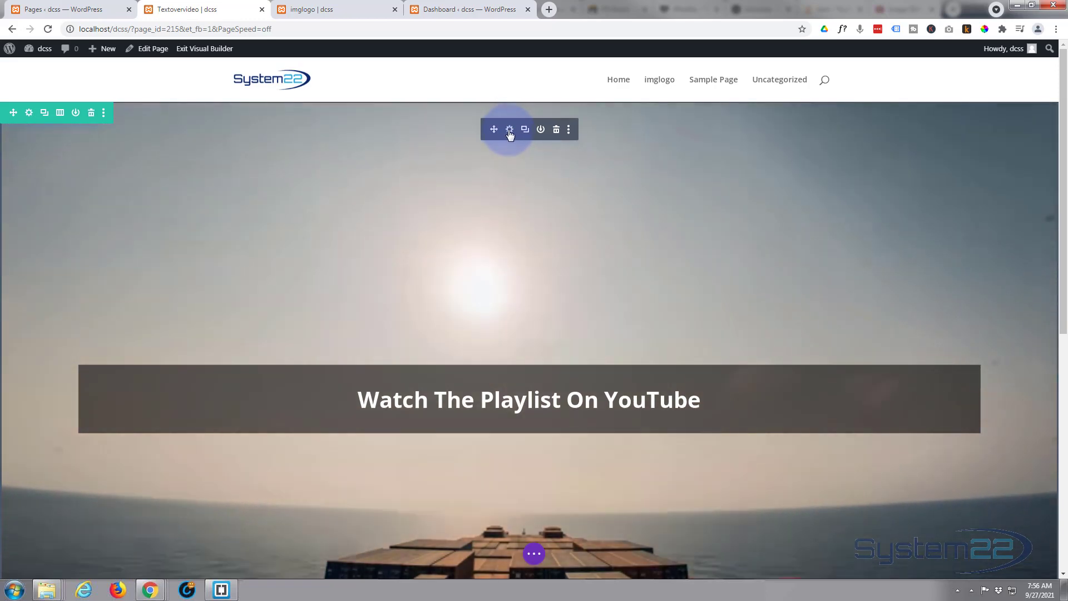
Add controls=0 to the YouTube iframe src in the Code module settings
click(509, 129)
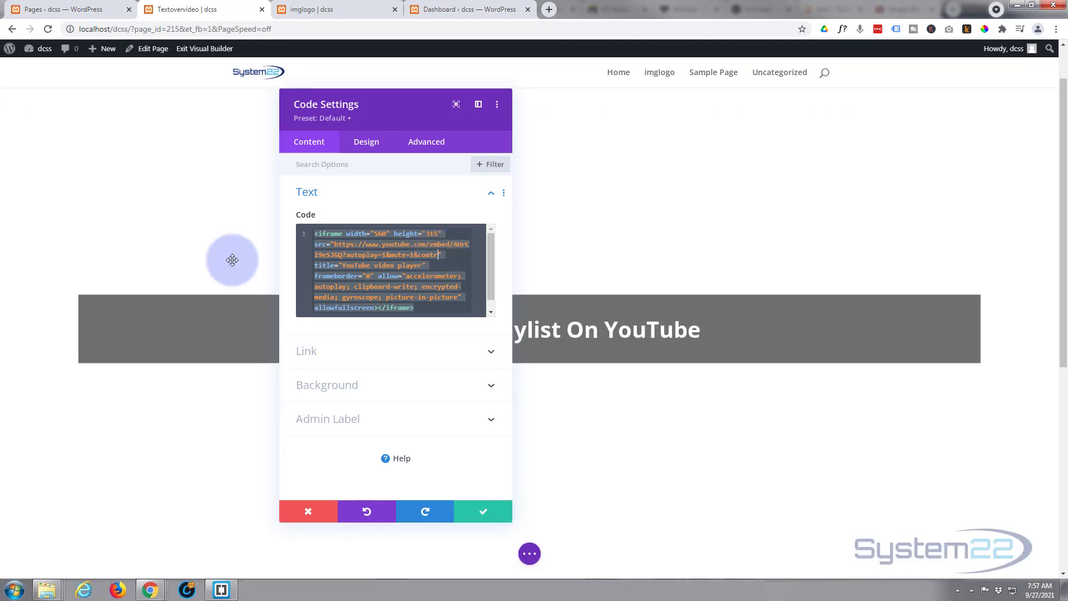
text(controls=0)
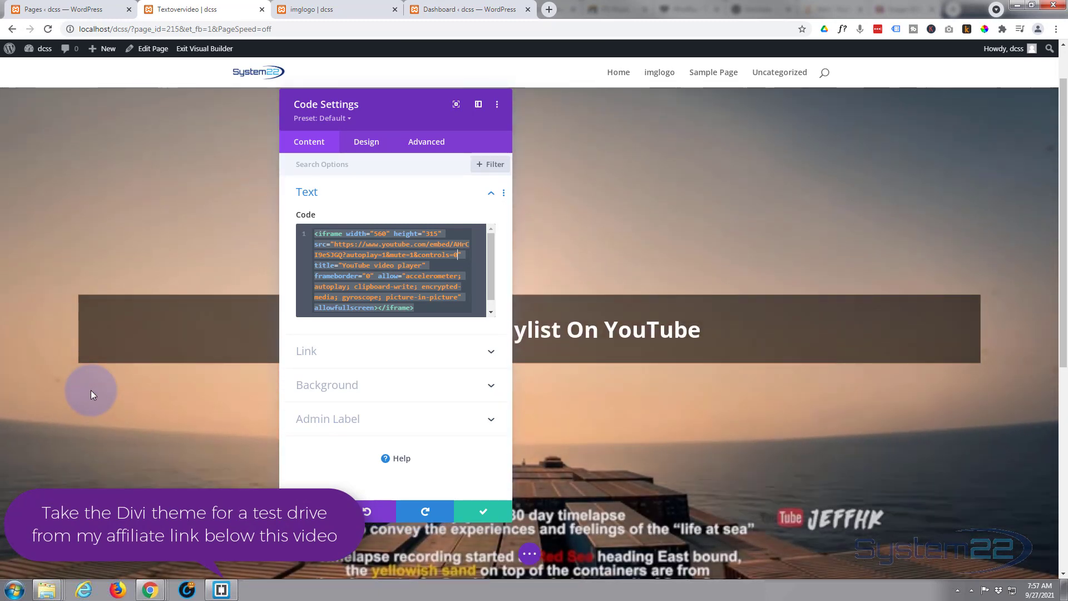
mouse_move(384, 371)
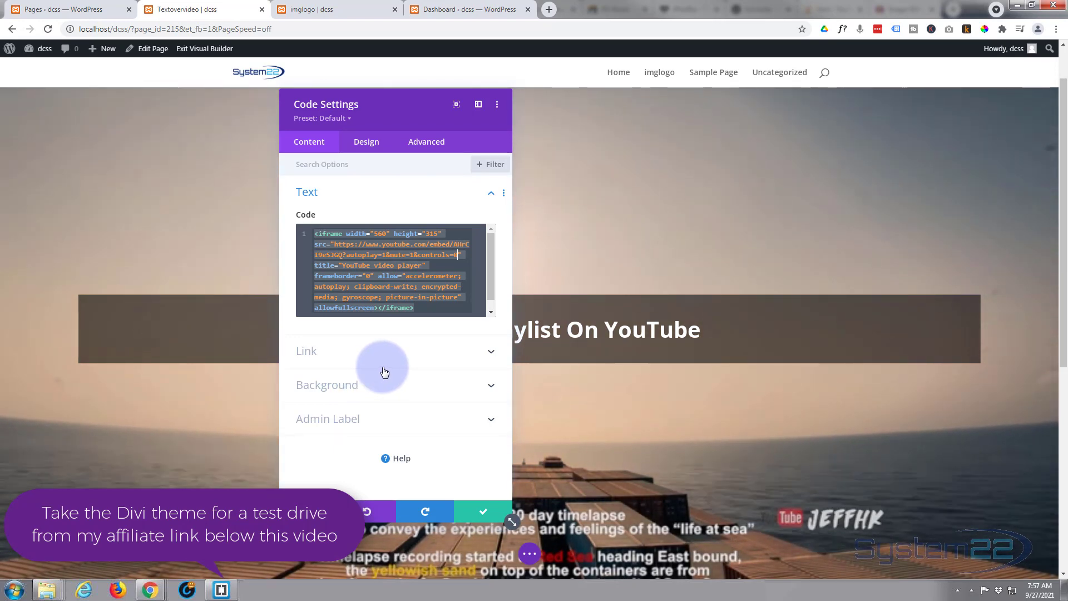
mouse_move(86, 470)
text(&loop=1)
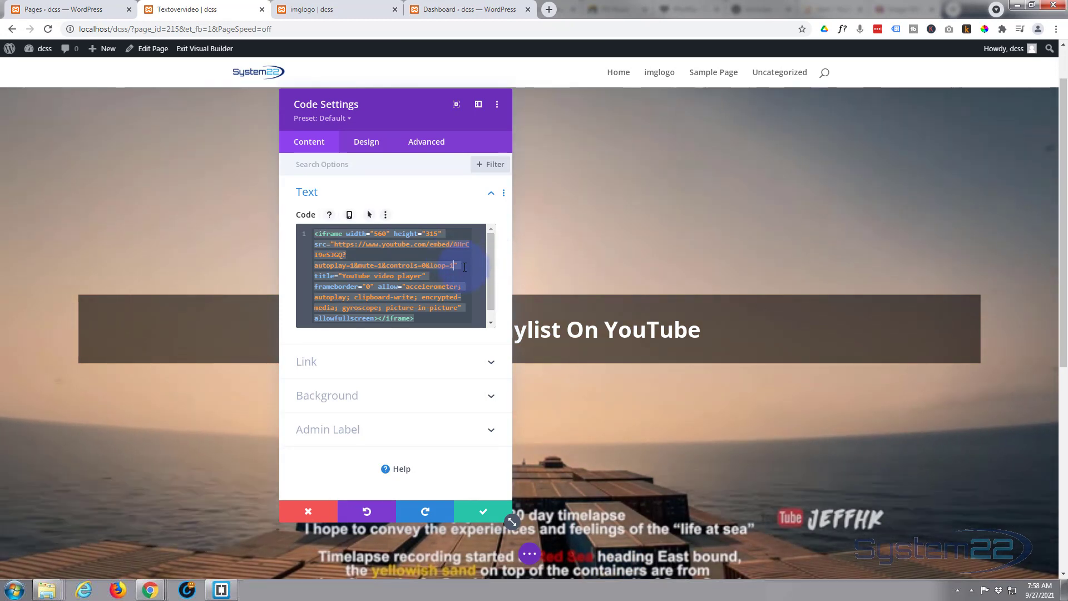
mouse_move(523, 274)
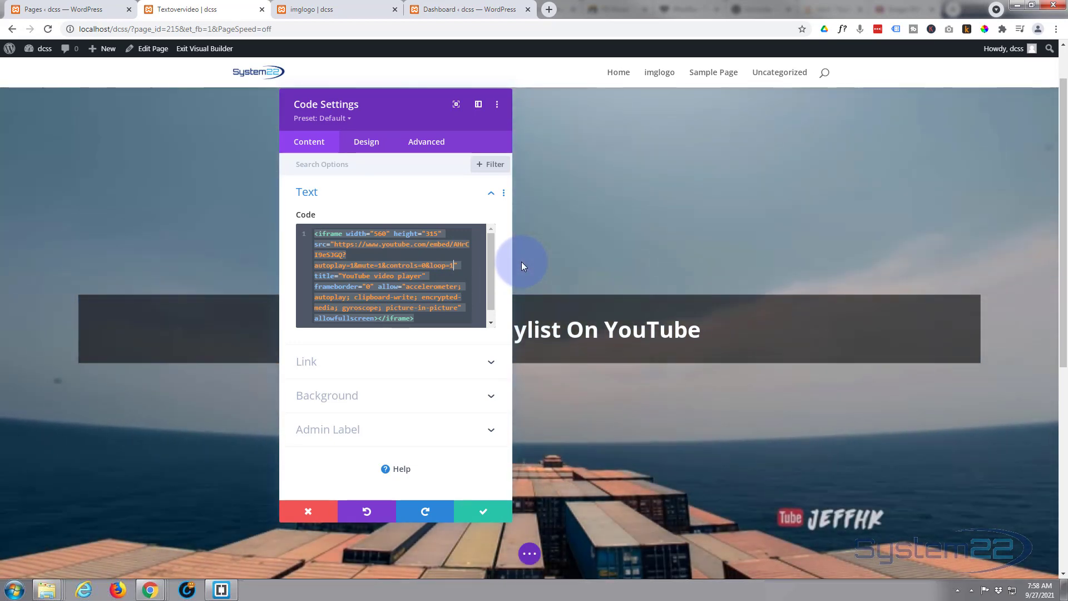
mouse_move(452, 385)
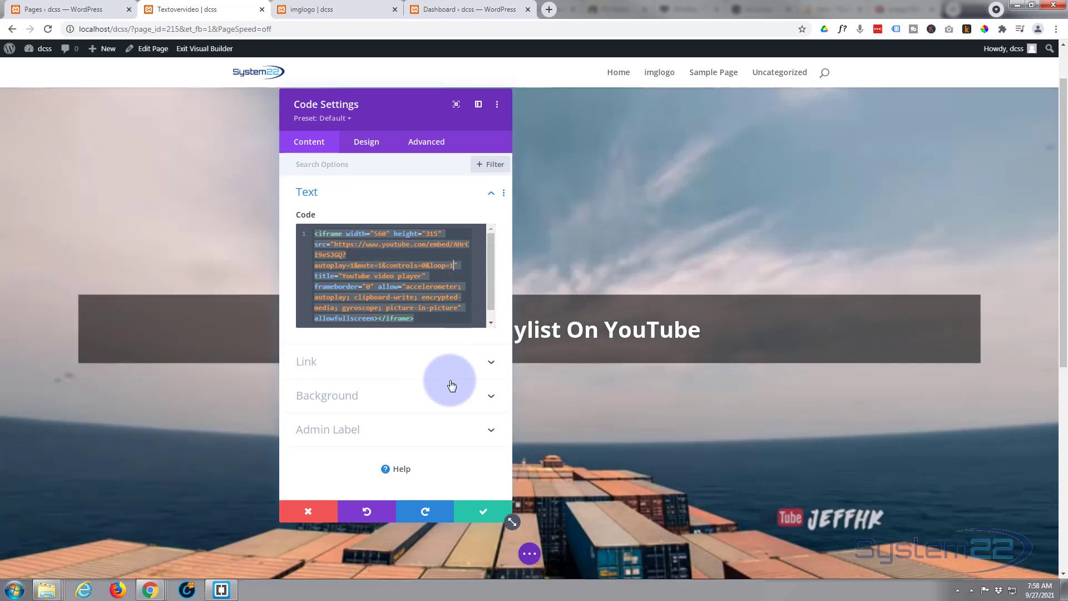
mouse_move(477, 394)
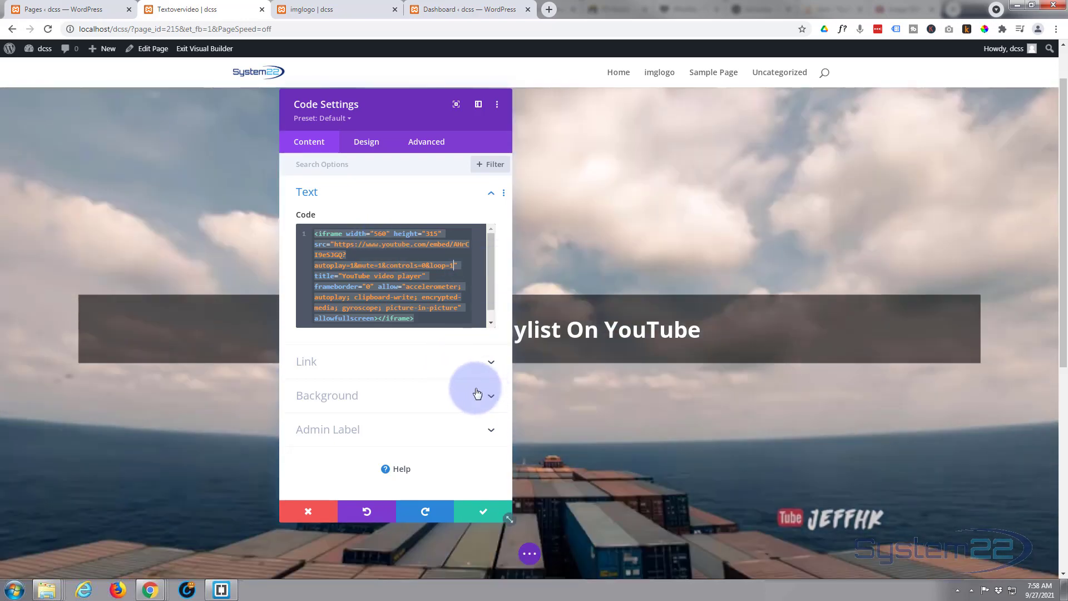
mouse_move(606, 396)
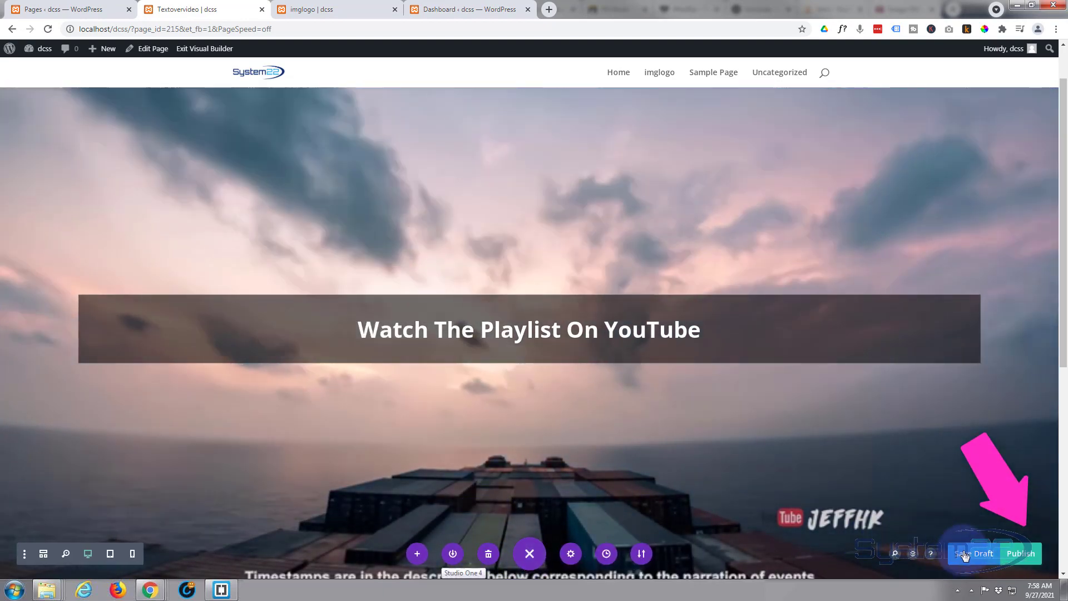
Publish the page, exit to the live site, and follow the heading link to the YouTube playlist
click(974, 553)
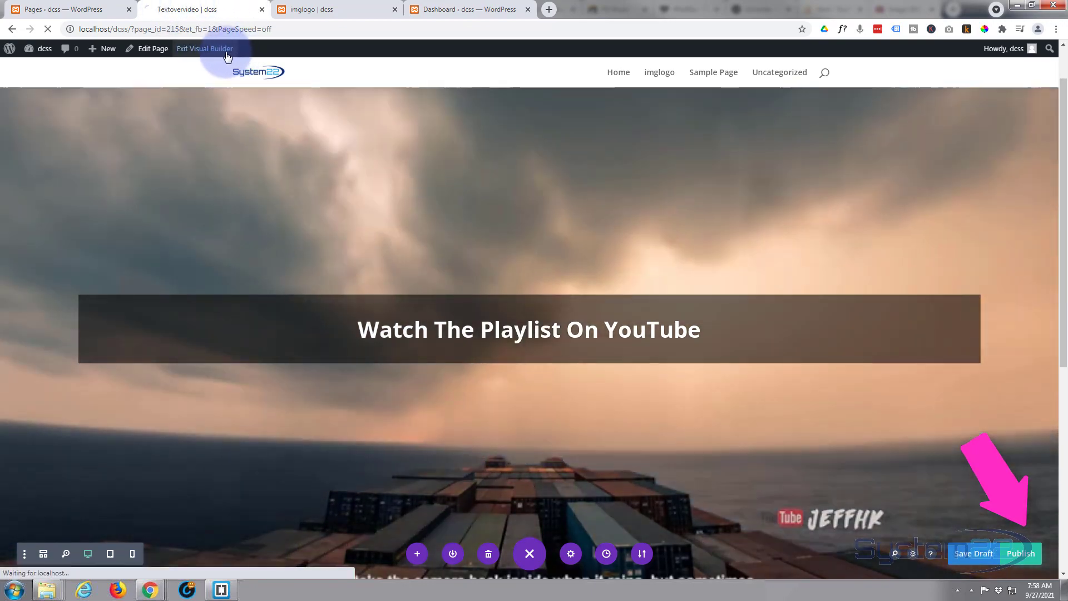
click(205, 48)
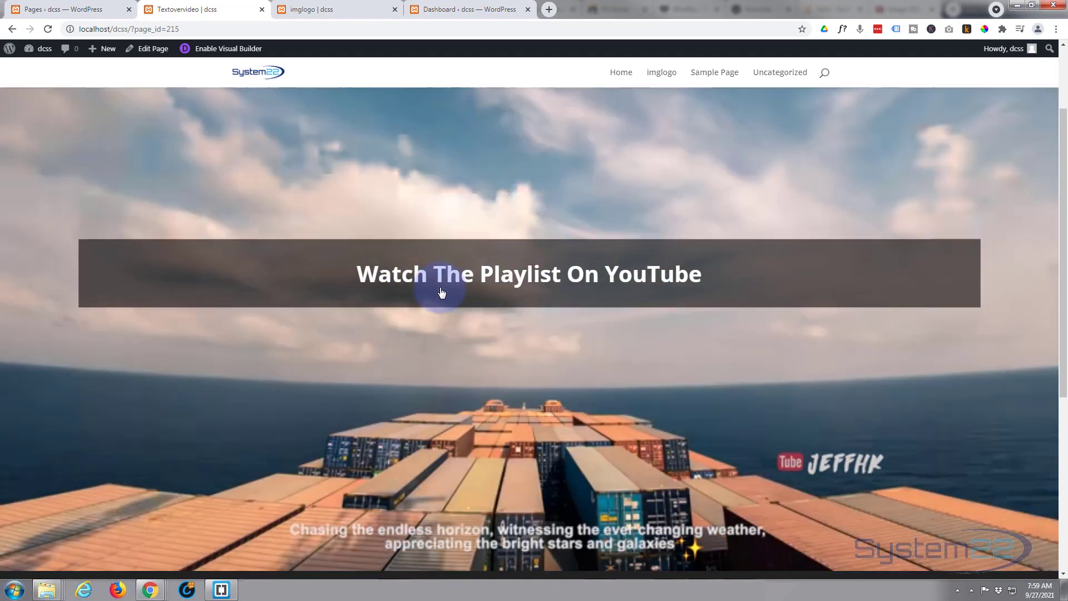
click(441, 292)
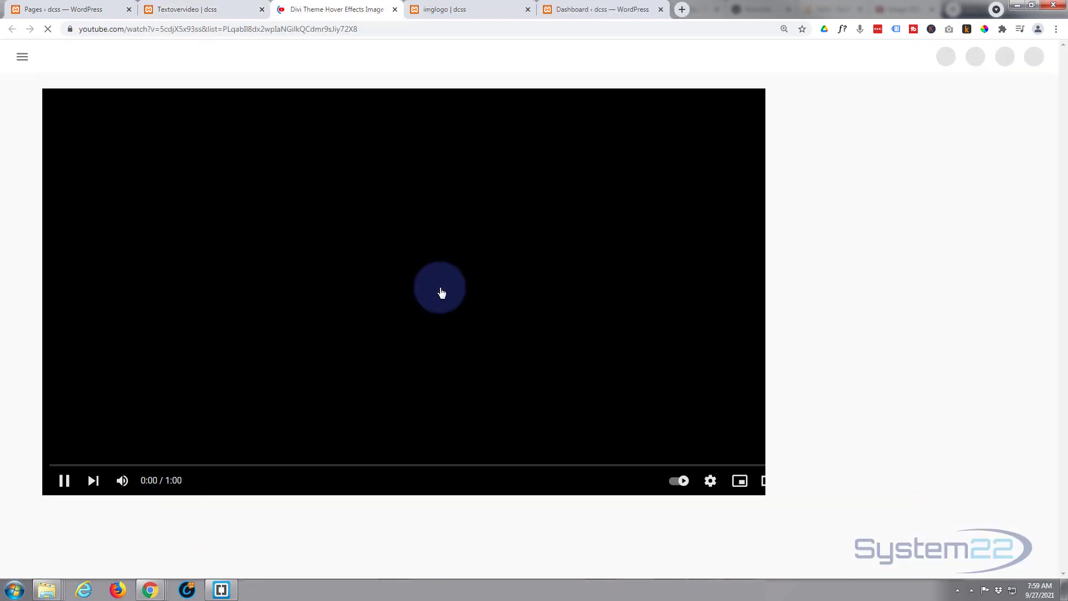